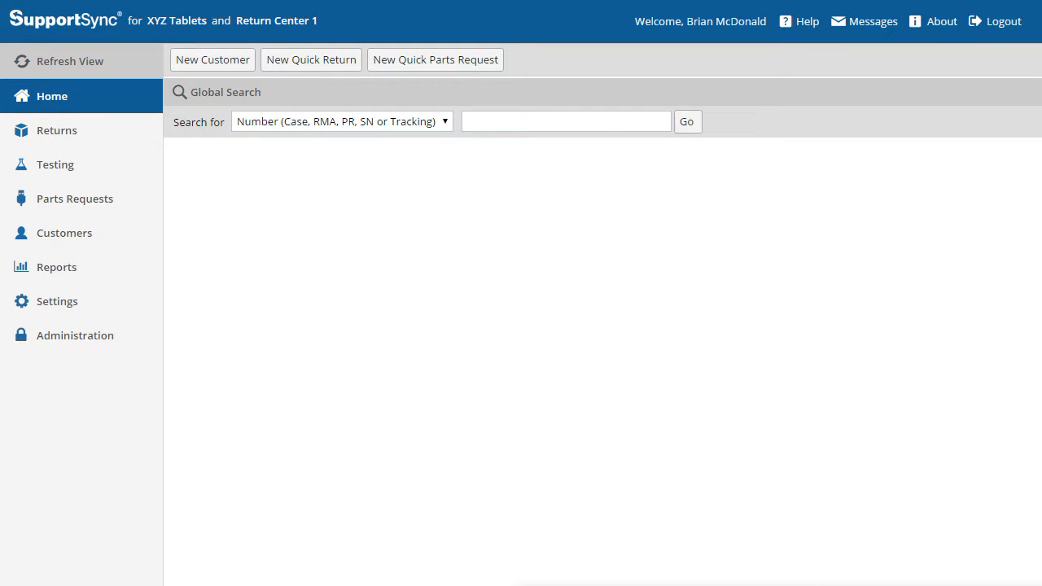
mouse_move(92, 167)
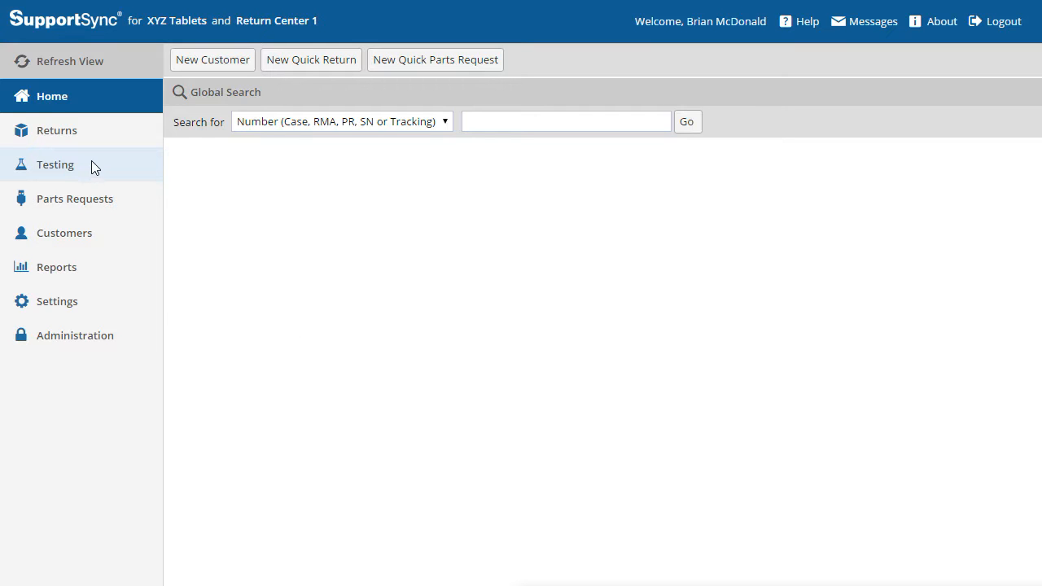
Show the Returns receiving list where RN16072 is waiting to be received.
left_click(56, 130)
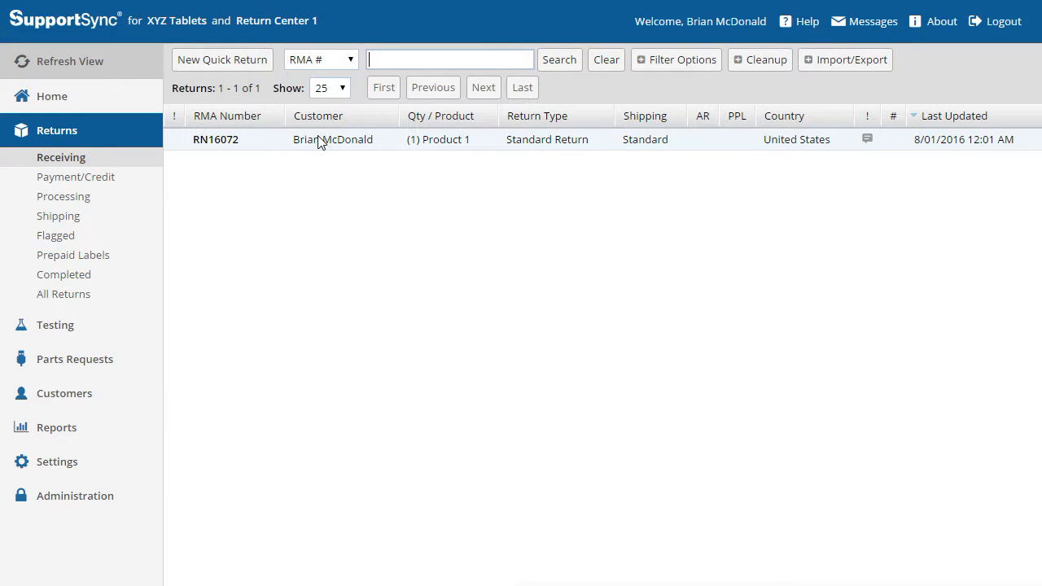
mouse_move(319, 147)
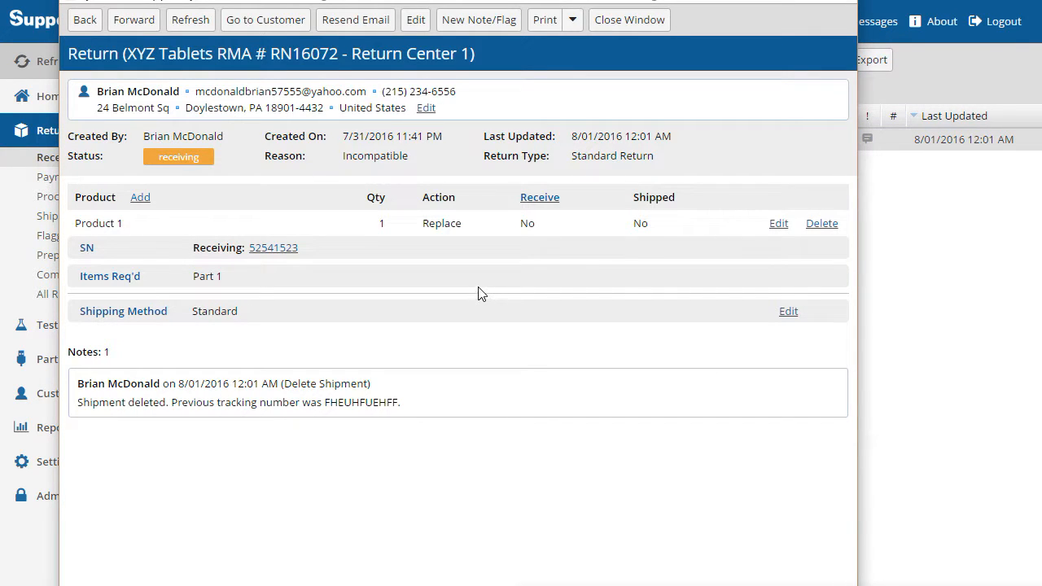
mouse_move(540, 197)
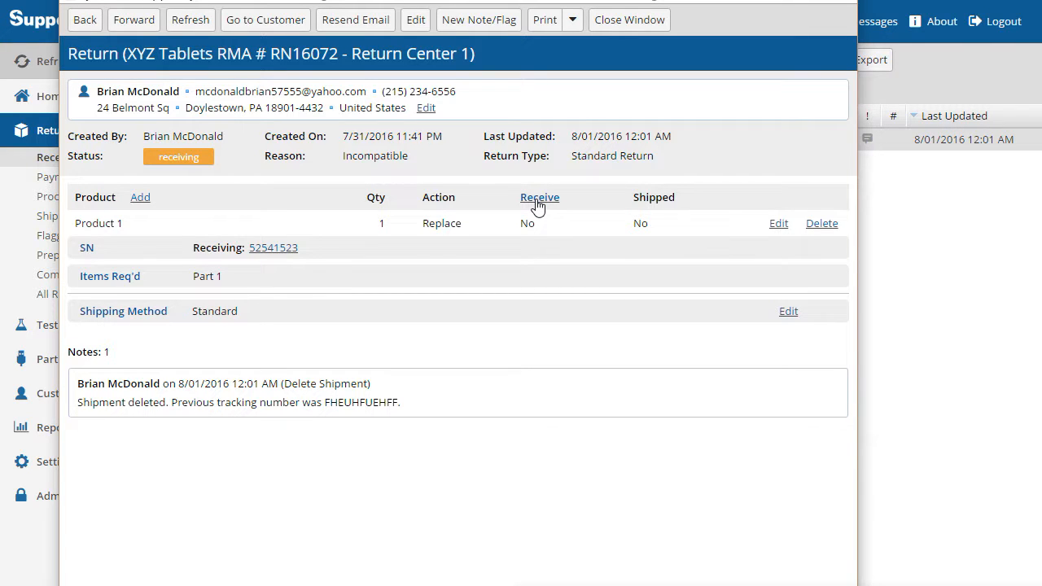
Start receiving RN16072 with carrier UPS Ground, tracking FEFEFEFEF and serial 12235265.
left_click(541, 197)
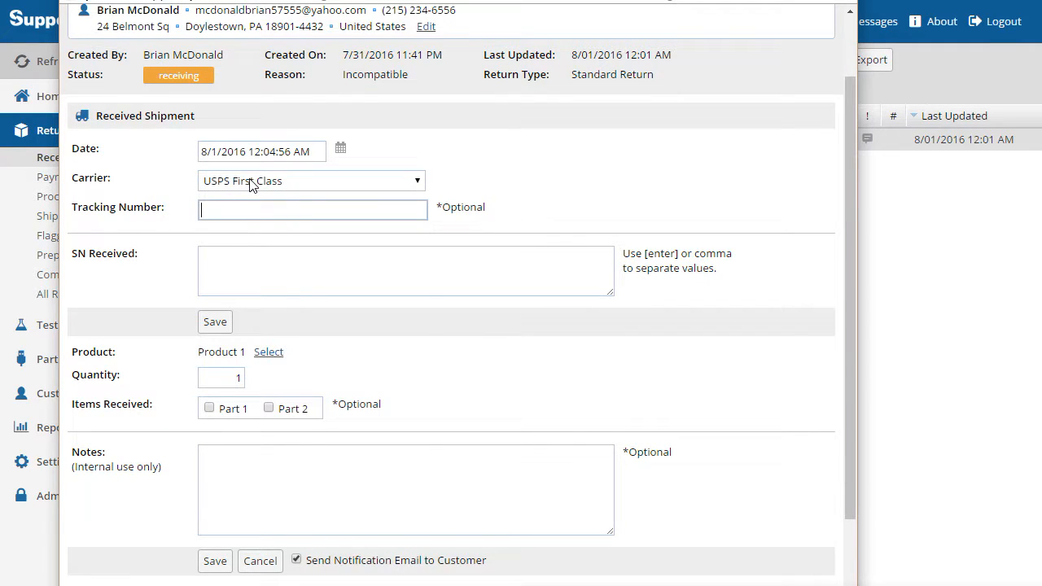
left_click(311, 180)
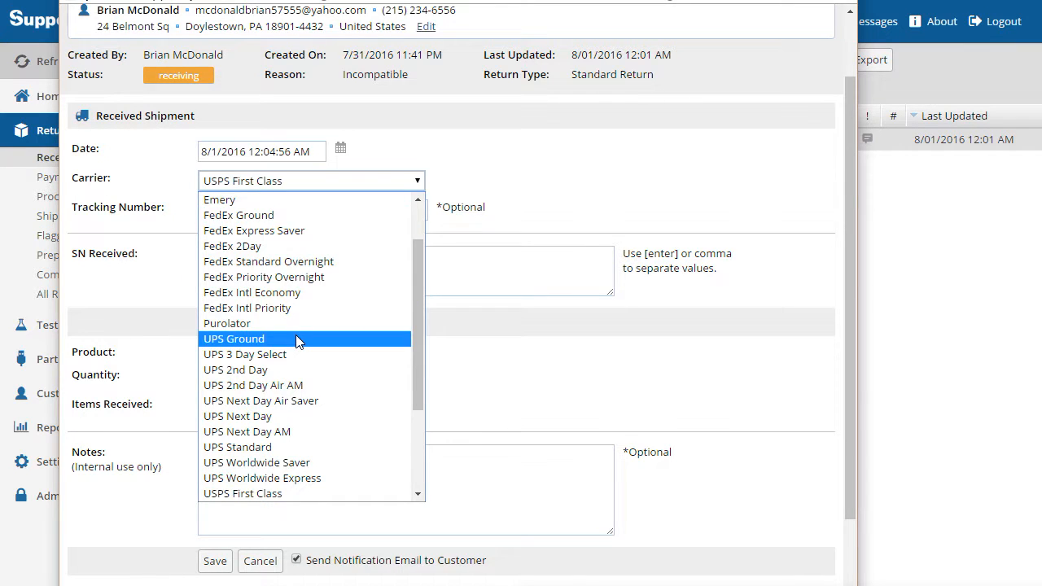
left_click(234, 338)
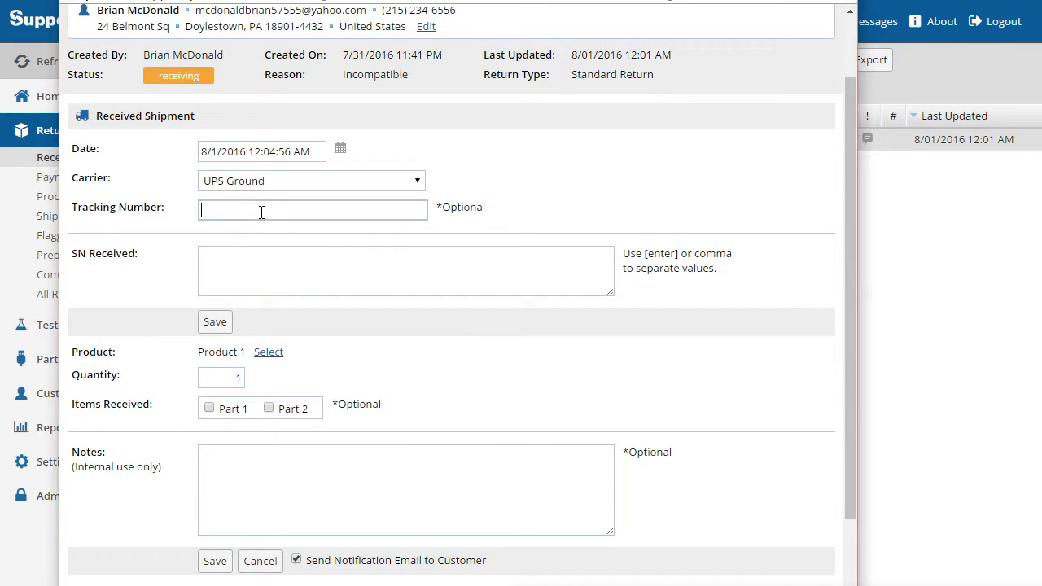
type("FEFEFEFEFEFEF")
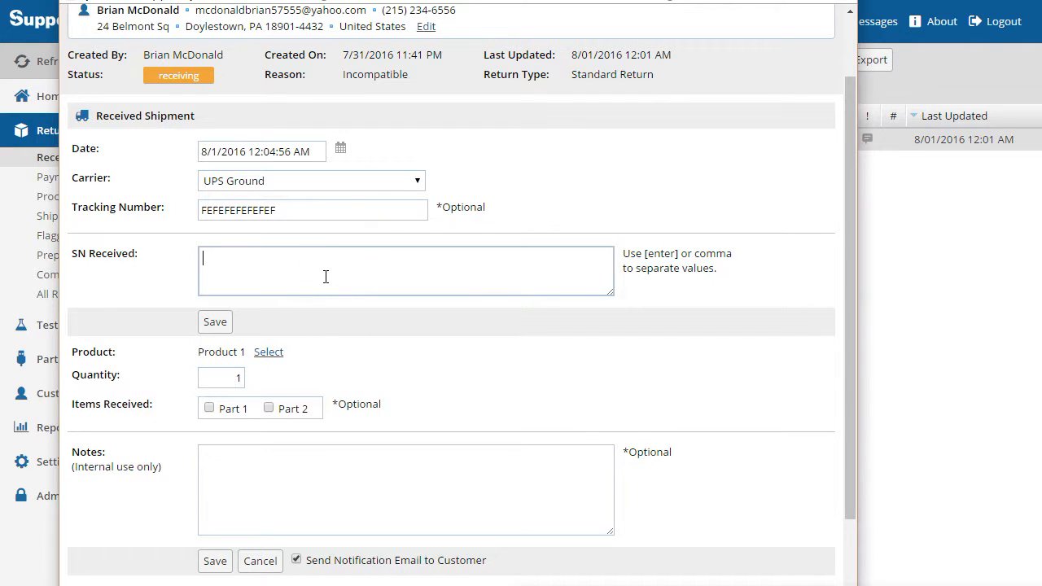
mouse_move(143, 271)
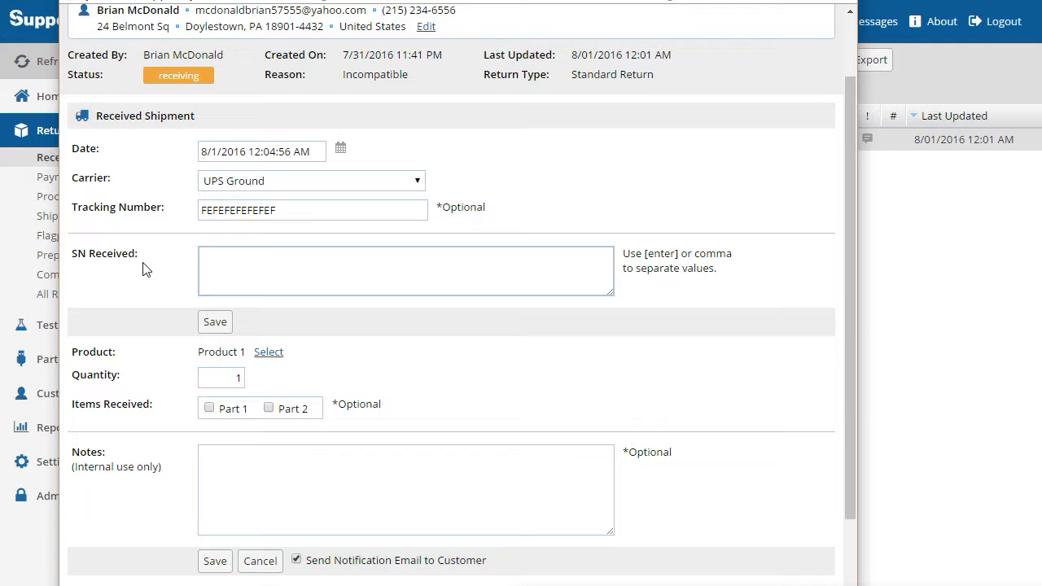
type("12235265")
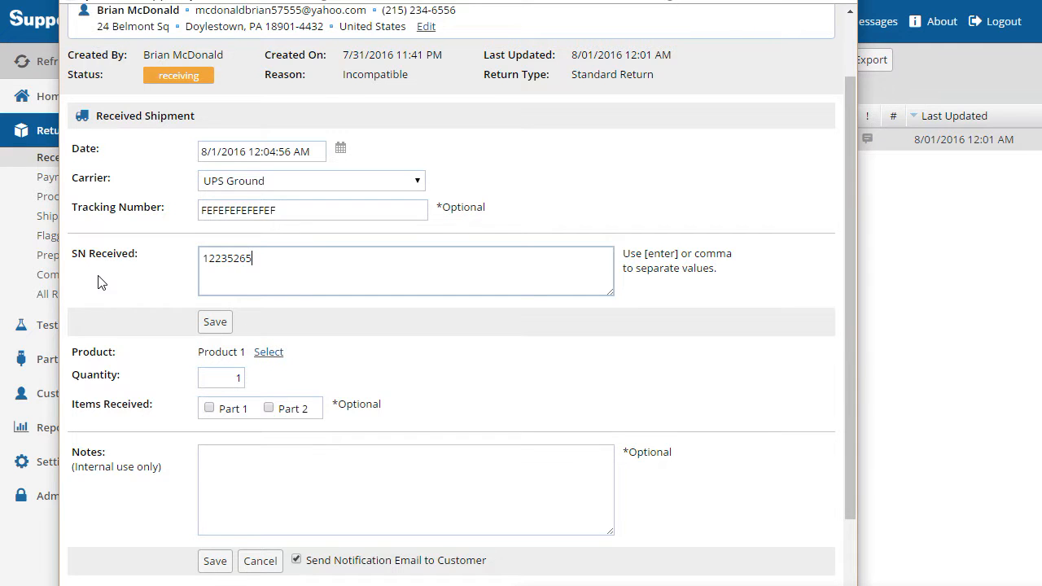
Mark Part 1 as received under Items Received on the shipment form.
scroll("down", 3)
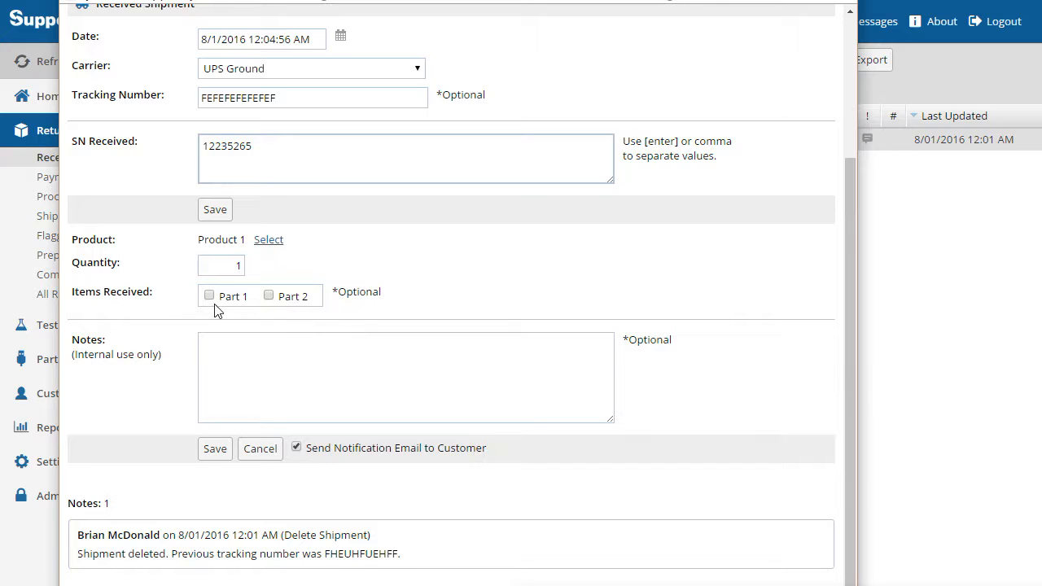
left_click(208, 295)
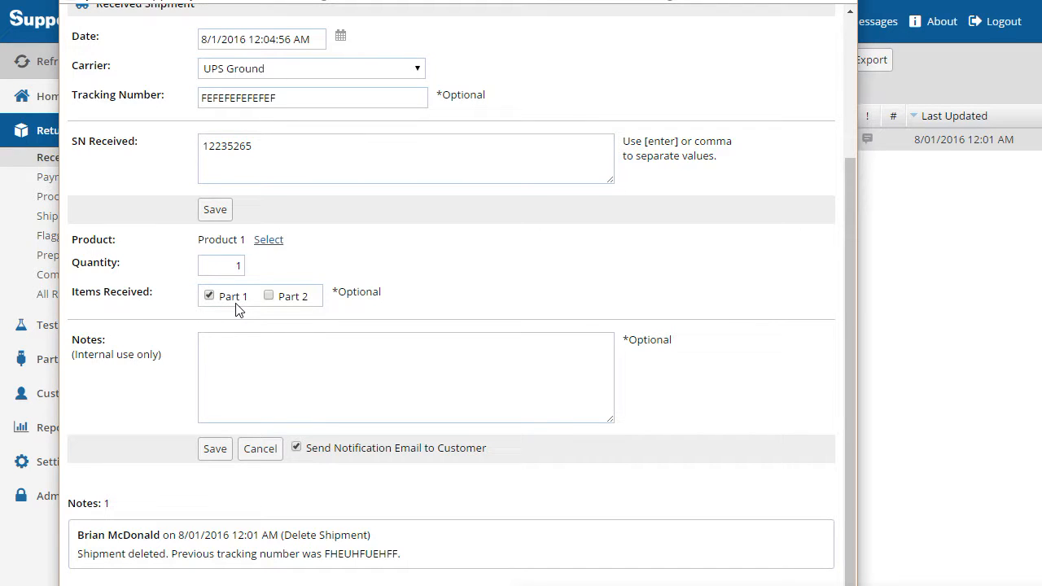
mouse_move(245, 308)
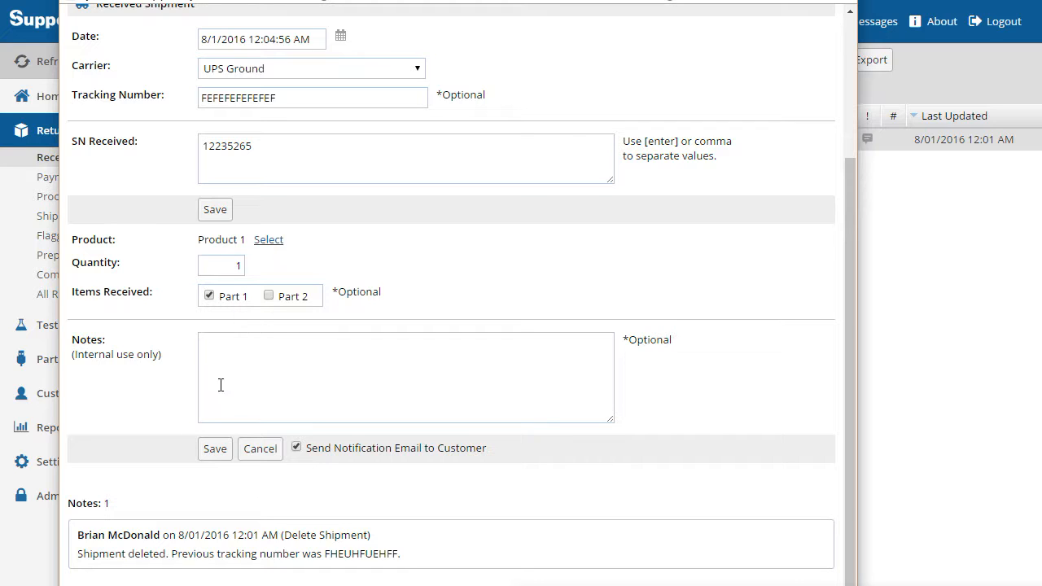
left_click(215, 450)
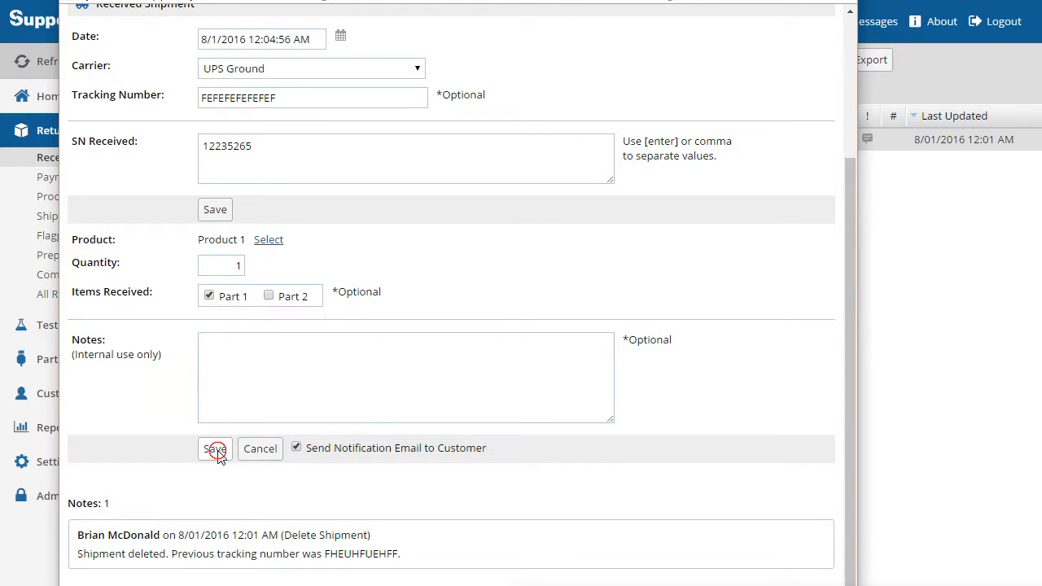
Save the received shipment for RN16072 and close the return's details.
left_click(215, 449)
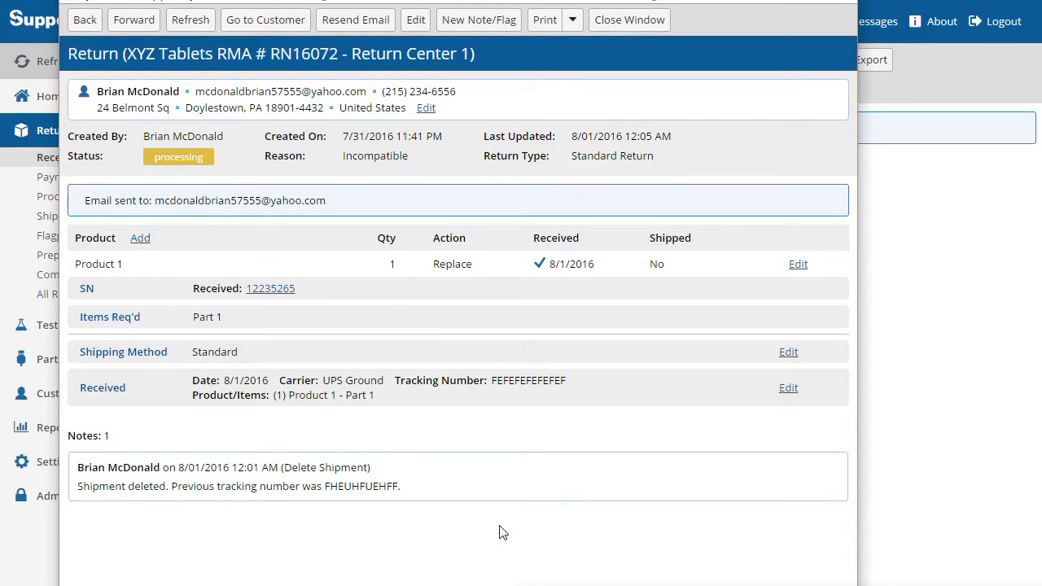
mouse_move(150, 220)
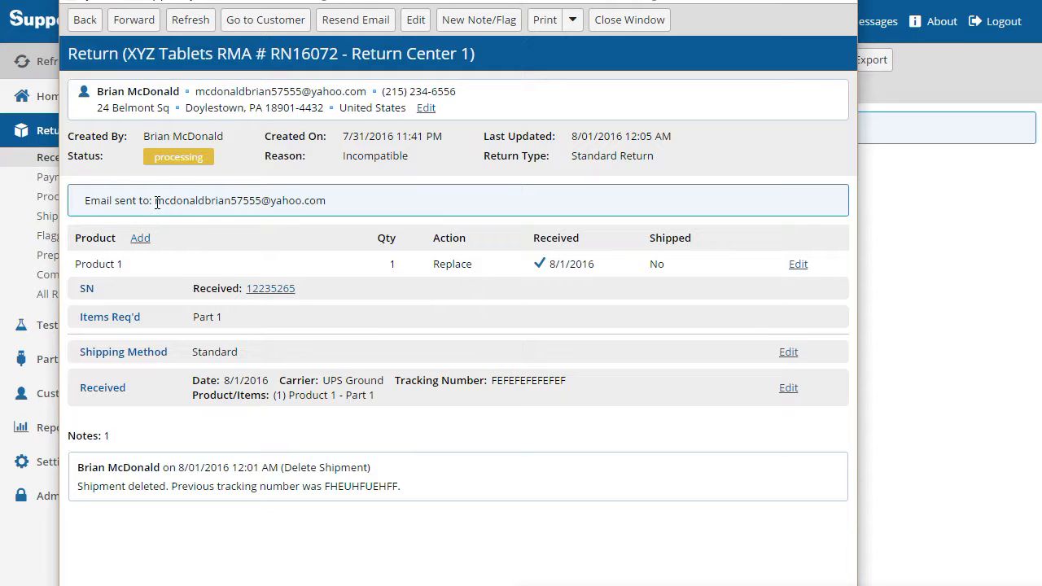
mouse_move(382, 215)
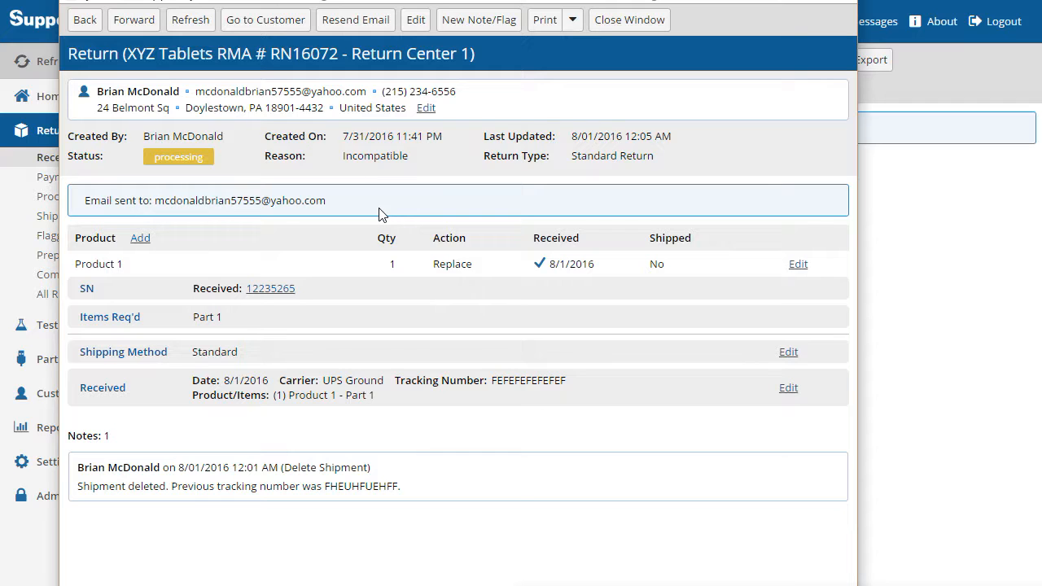
mouse_move(687, 34)
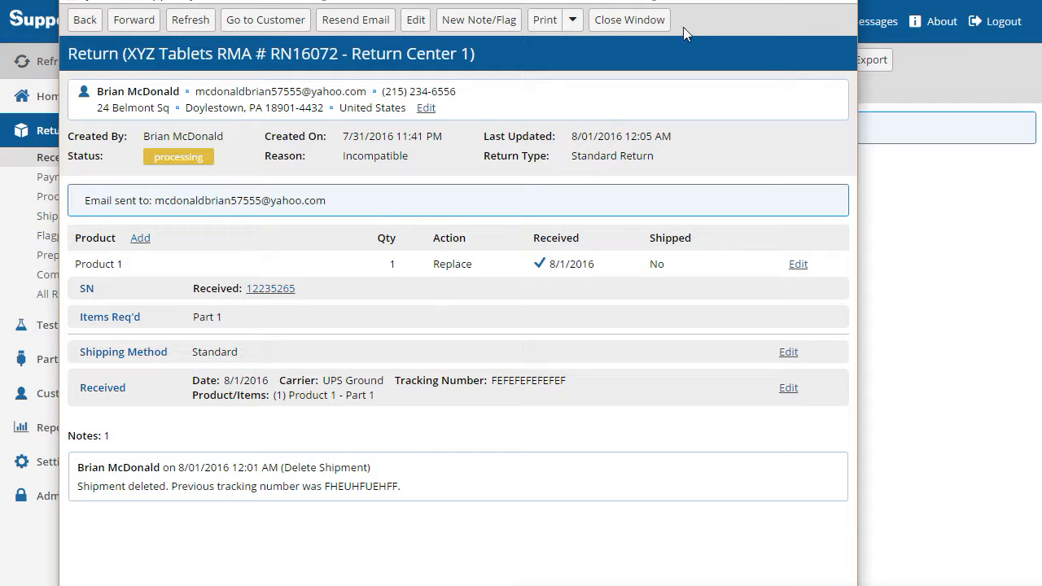
left_click(628, 19)
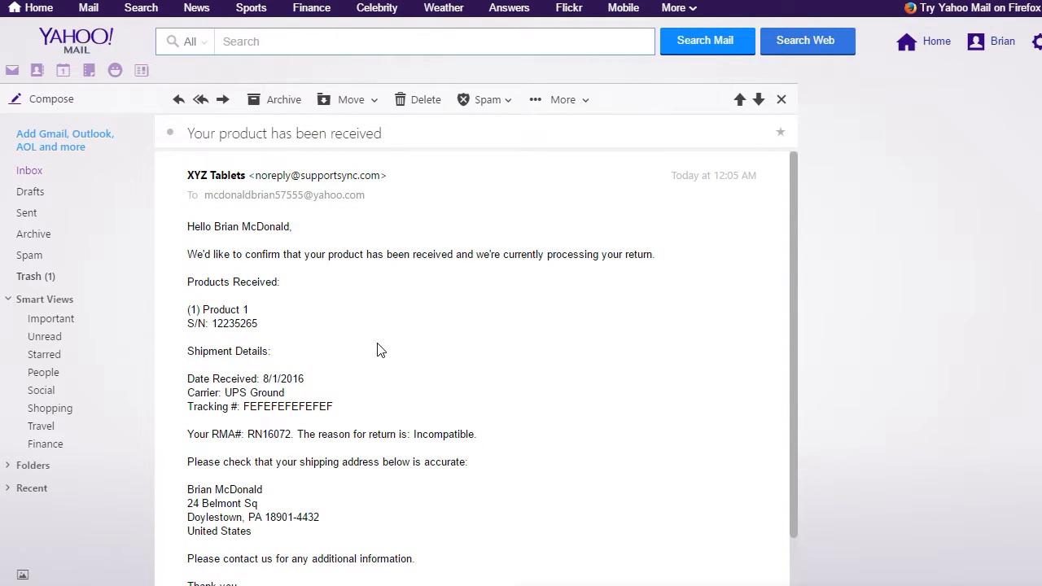
scroll("down", 3)
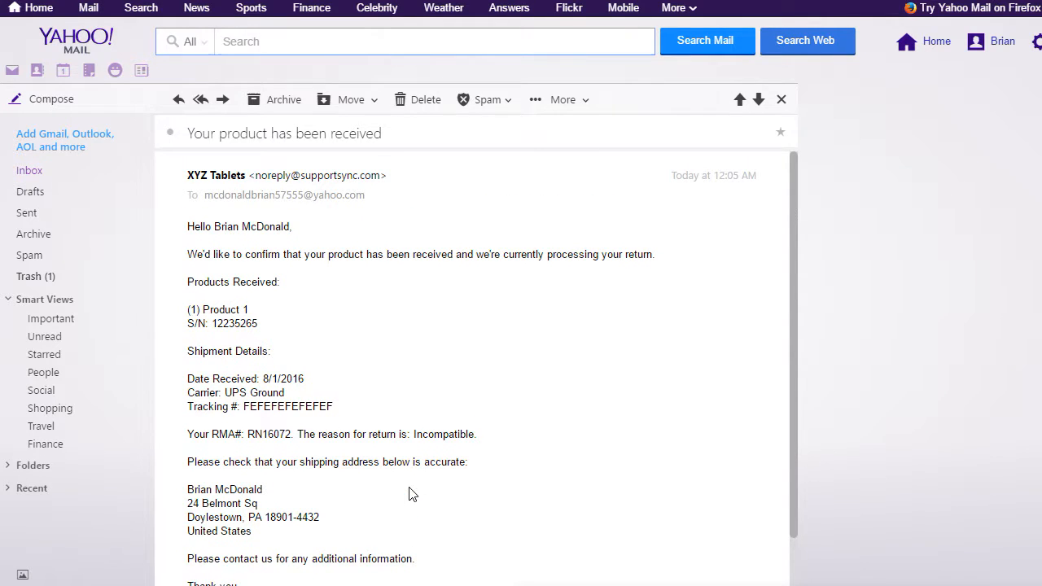
mouse_move(388, 339)
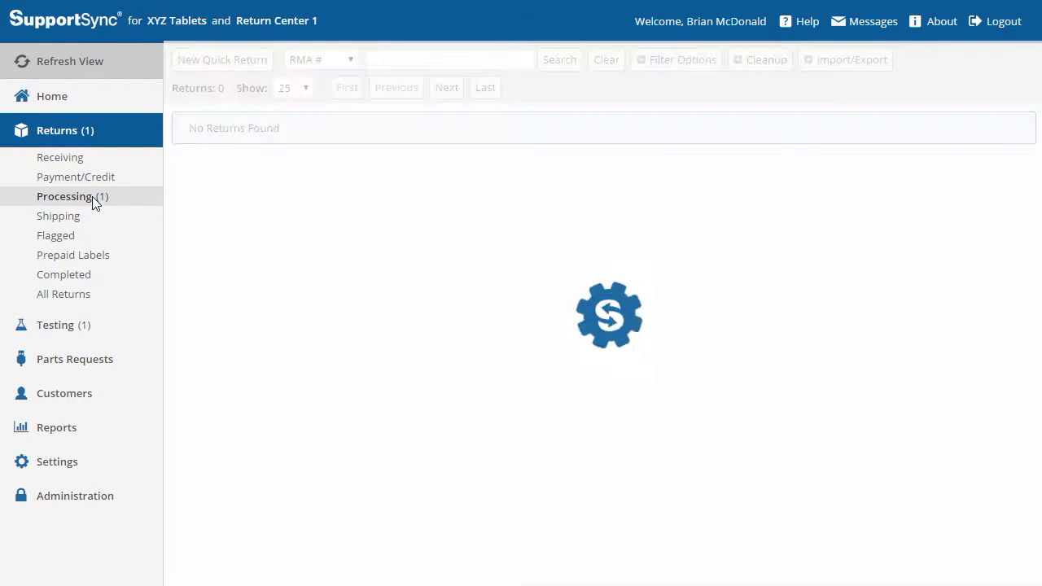
Show the Processing returns list and reopen RN16072's details from it.
left_click(65, 195)
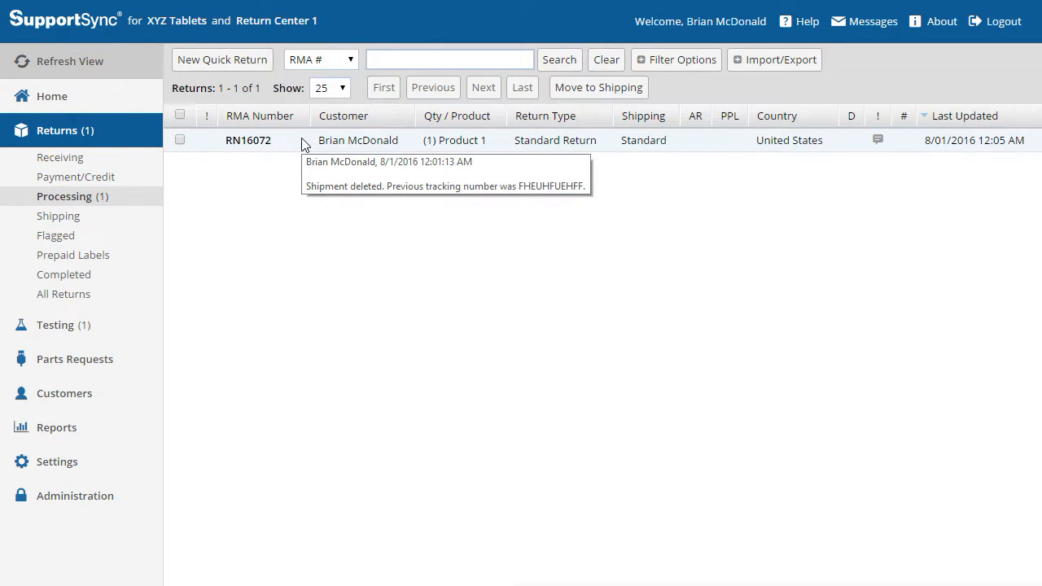
left_click(449, 59)
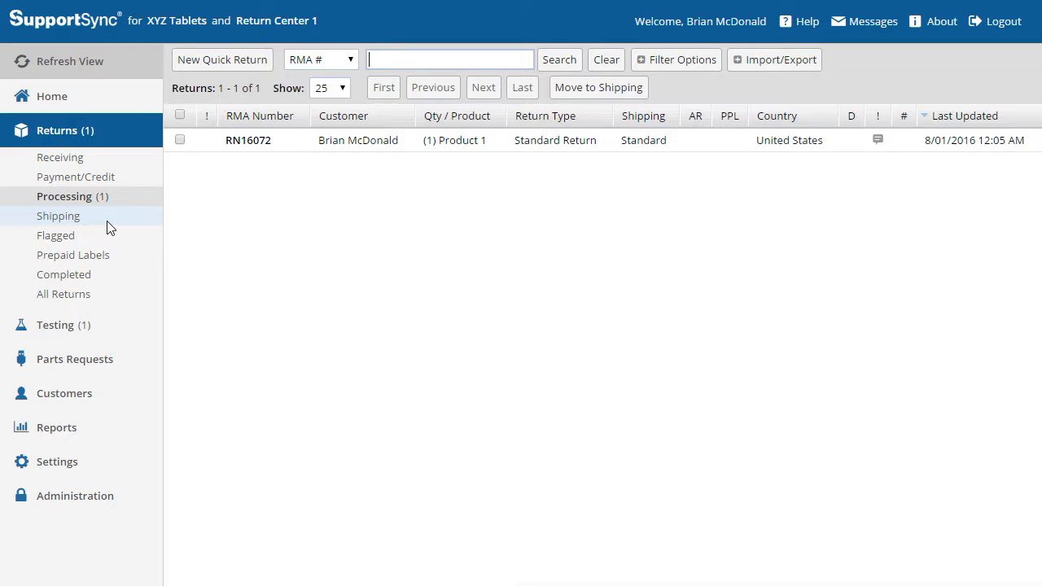
left_click(449, 59)
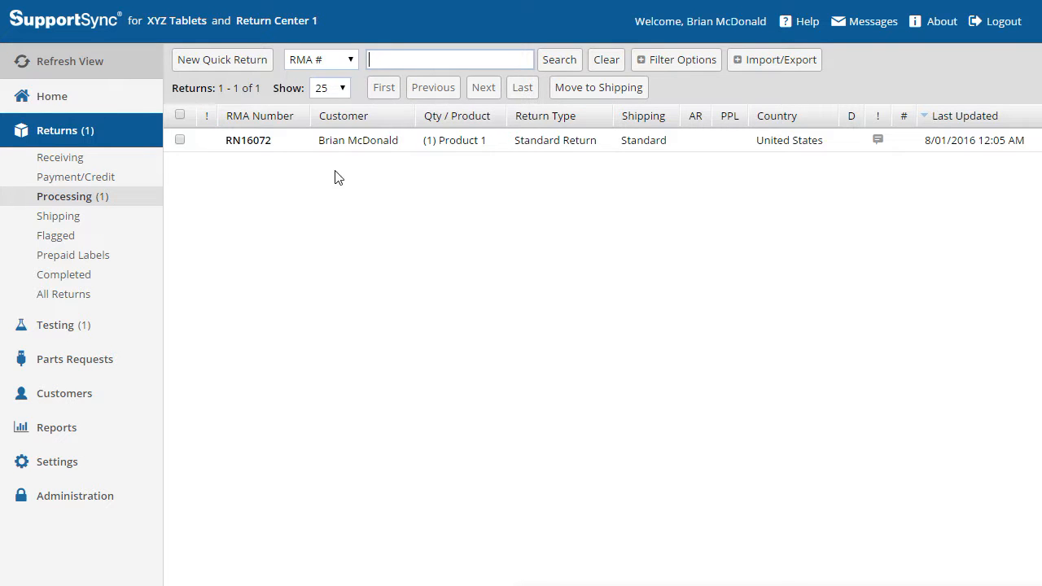
left_click(247, 140)
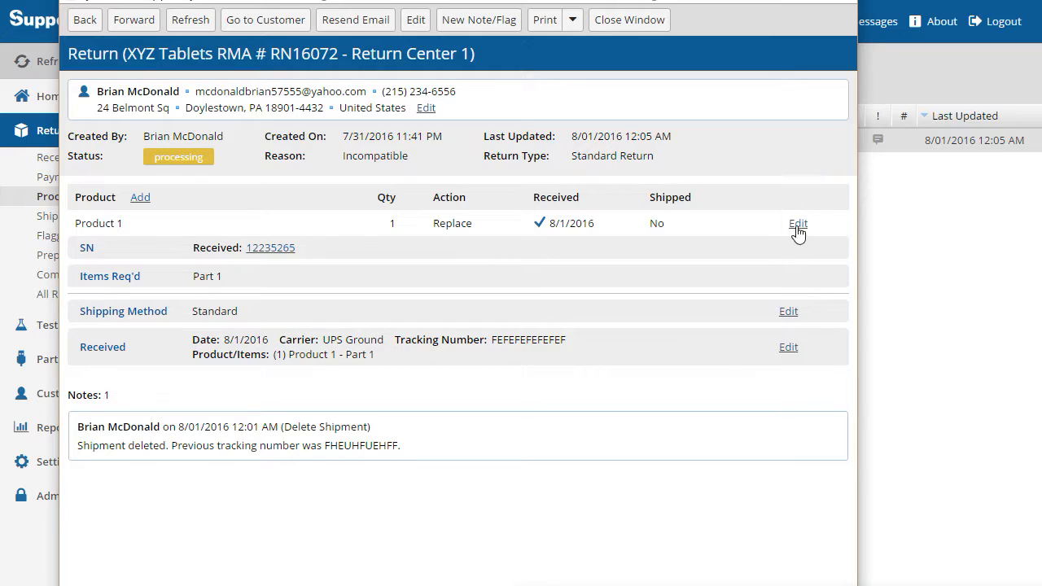
left_click(798, 223)
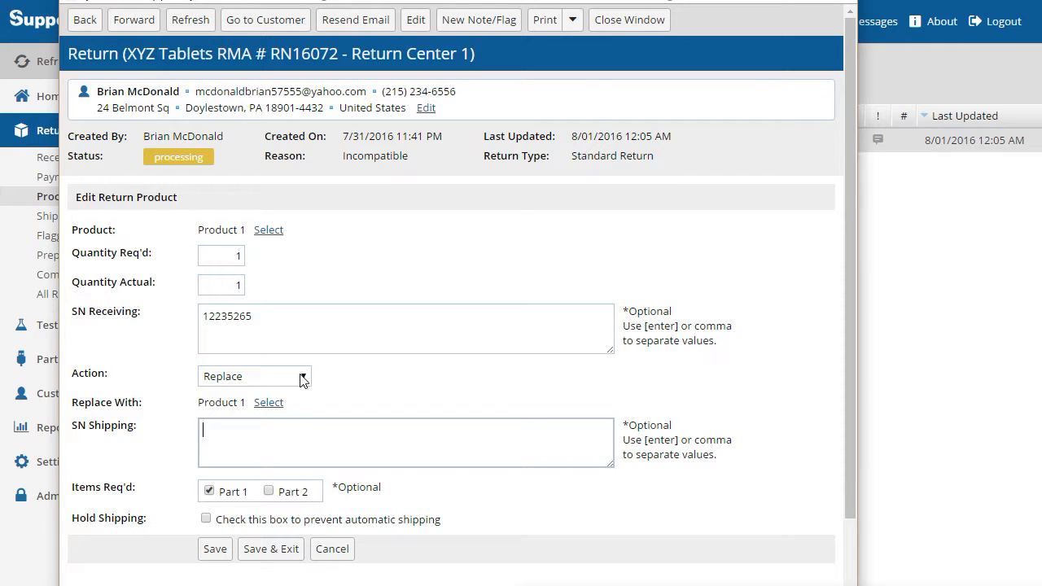
left_click(254, 375)
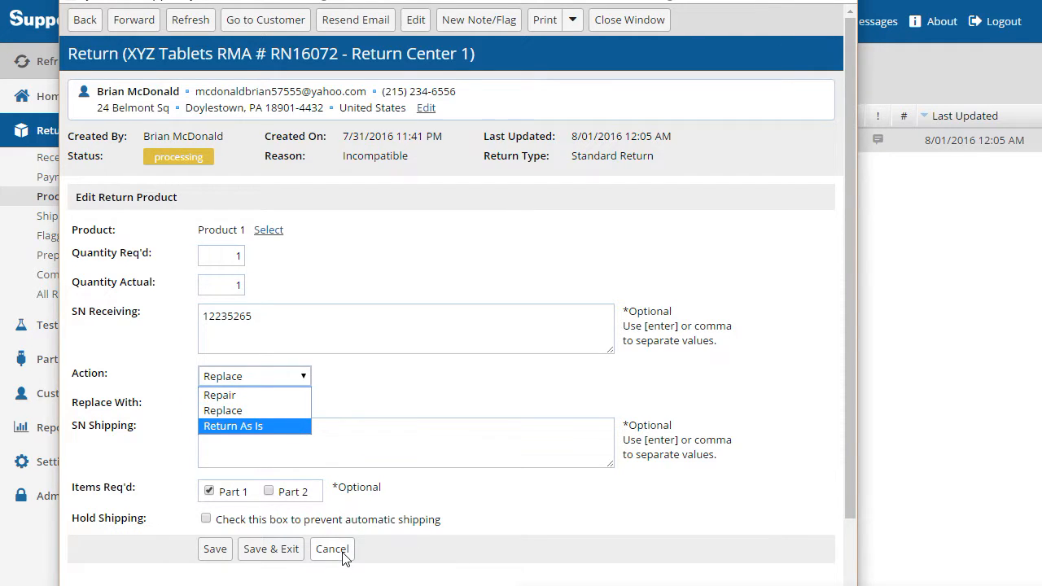
left_click(332, 549)
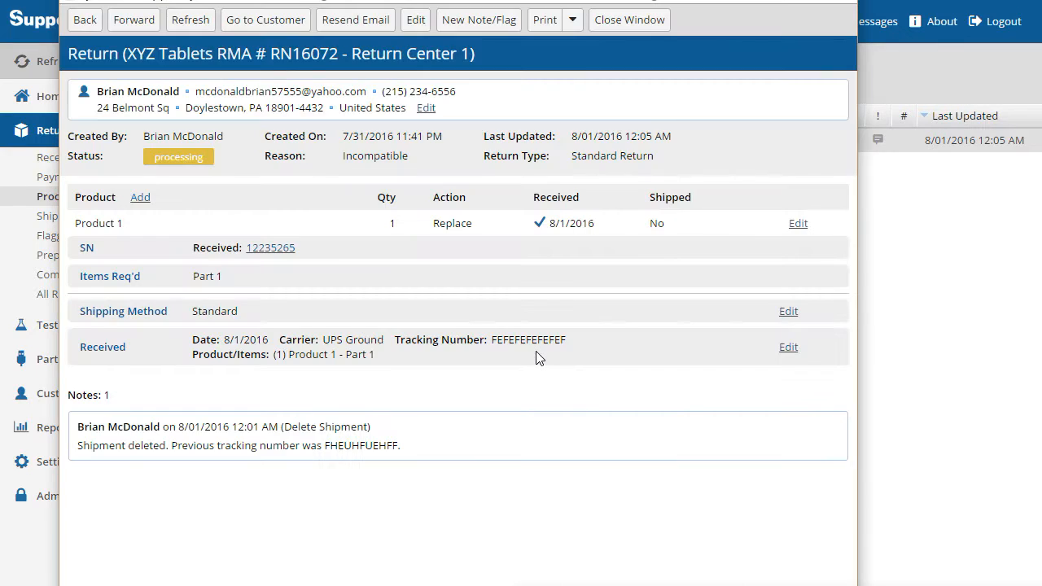
mouse_move(270, 248)
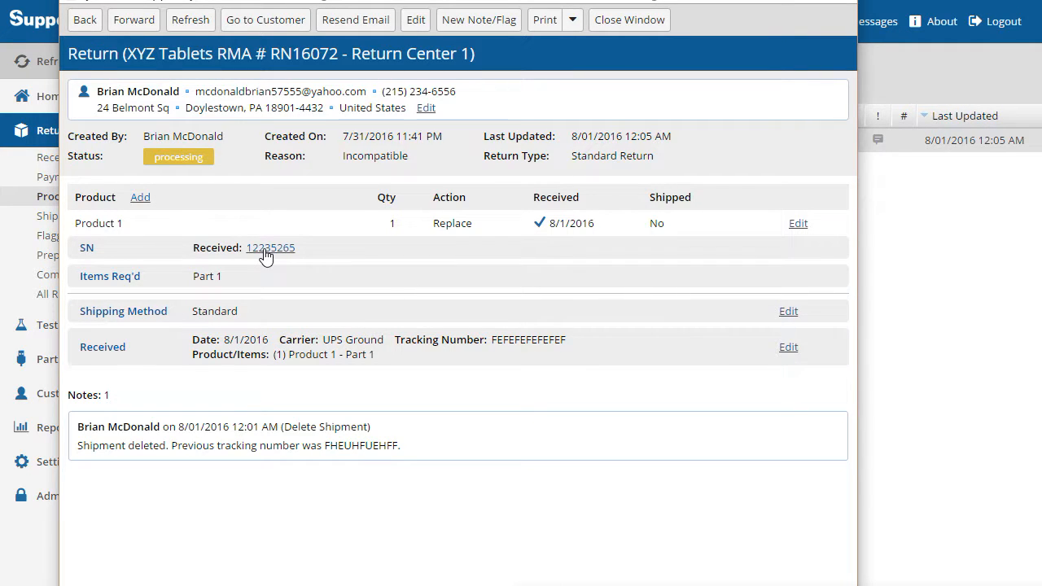
mouse_move(270, 248)
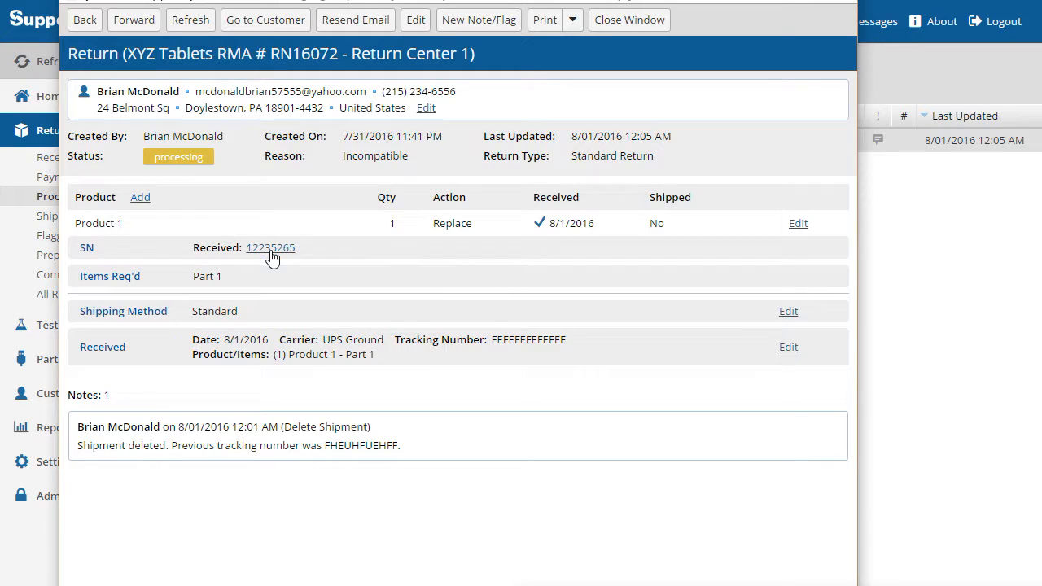
Save a test entry for serial 12235265 with Test 1 marked as failed.
left_click(270, 247)
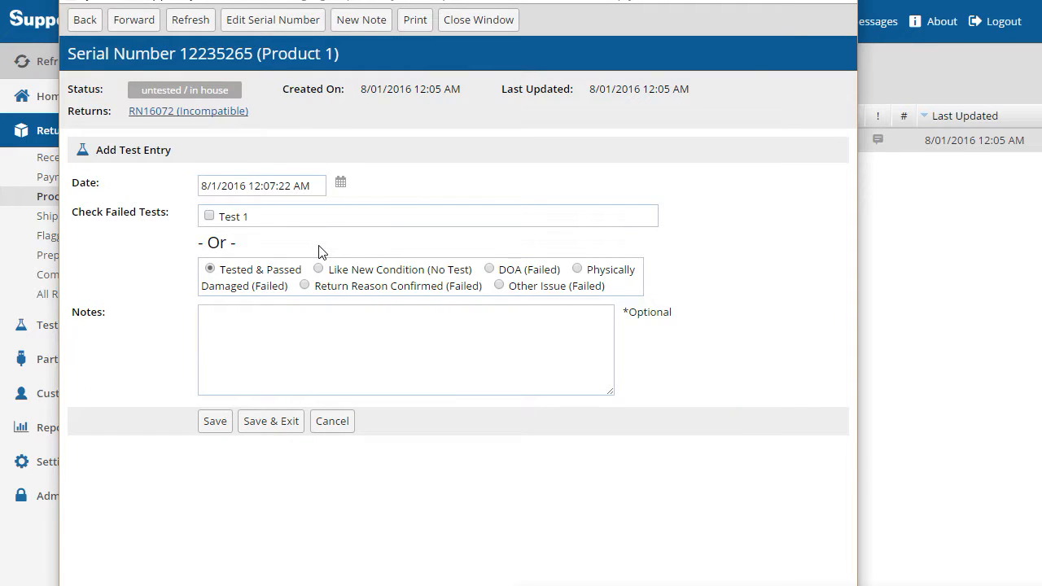
mouse_move(299, 245)
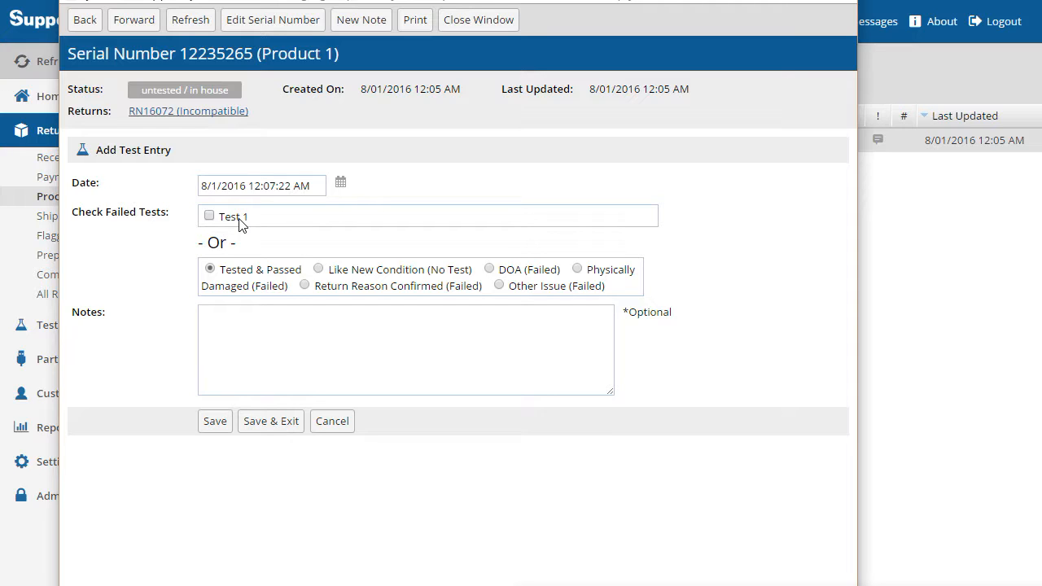
left_click(209, 215)
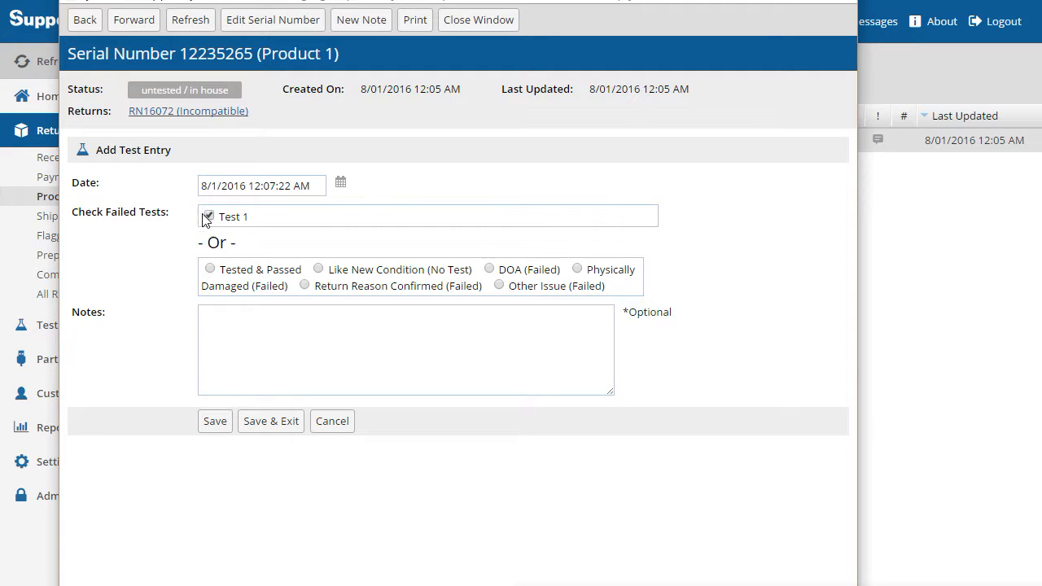
left_click(208, 215)
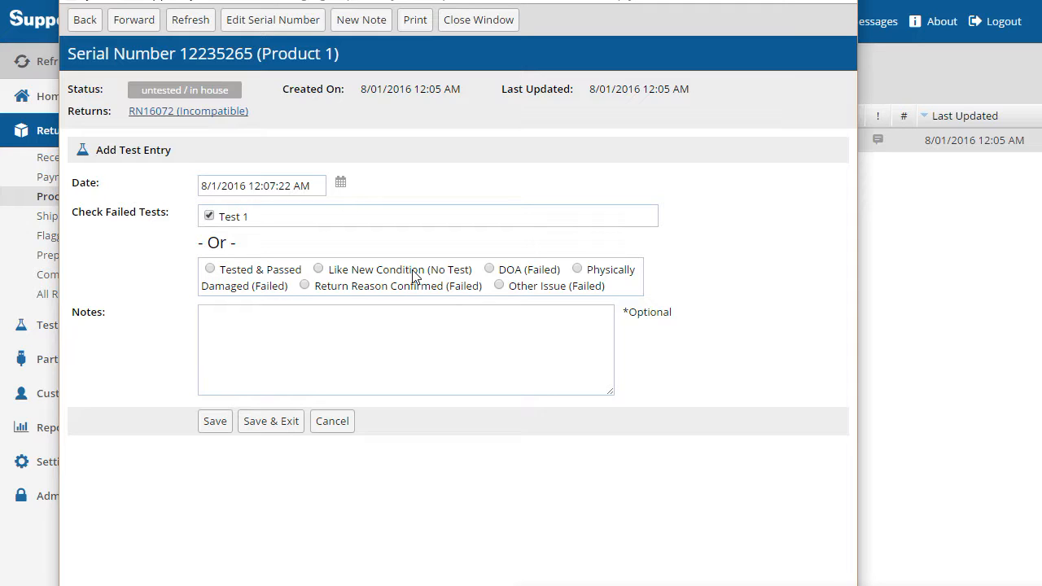
mouse_move(578, 272)
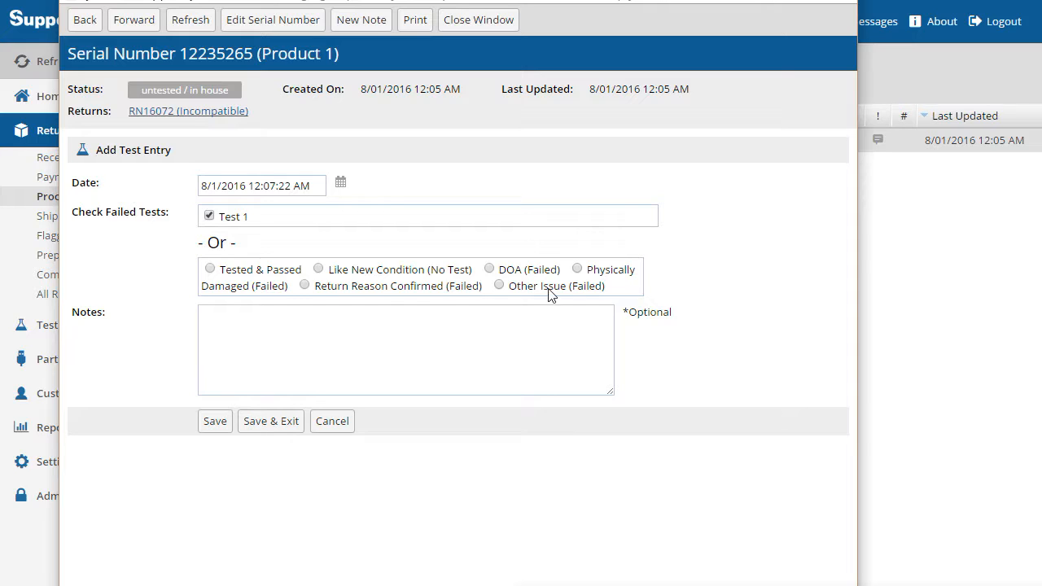
mouse_move(352, 301)
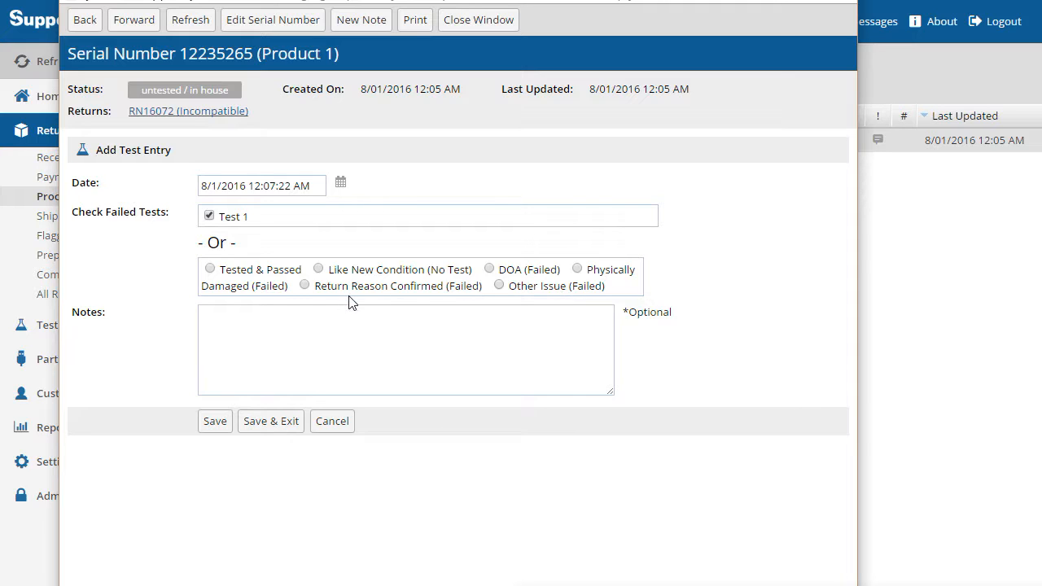
mouse_move(326, 298)
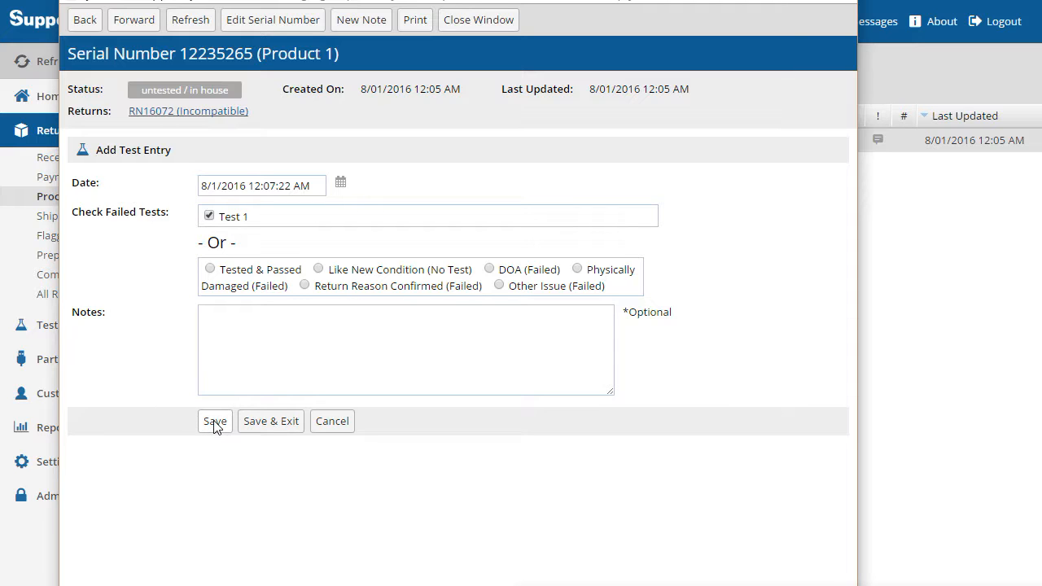
left_click(215, 420)
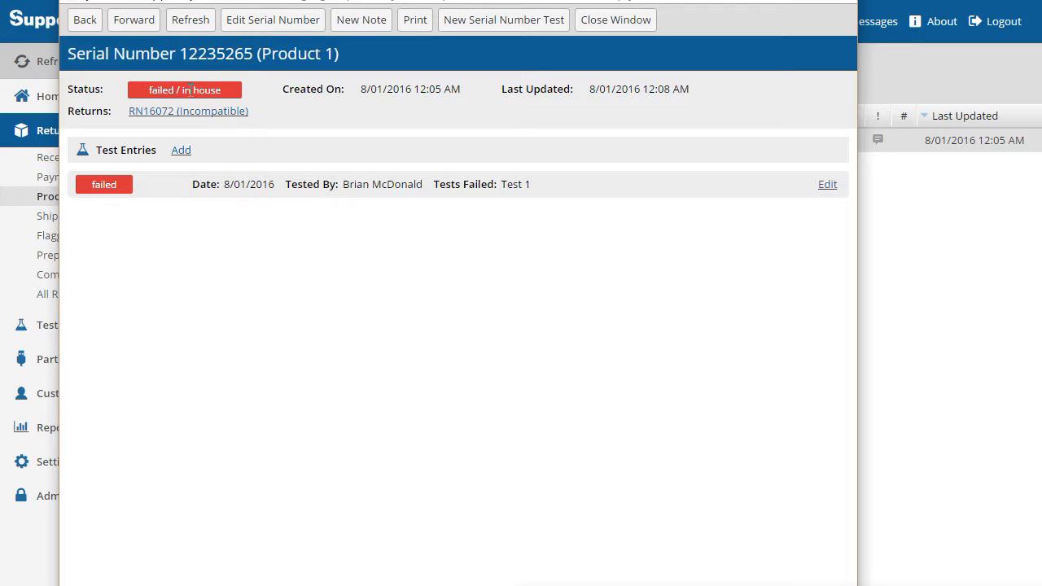
mouse_move(208, 110)
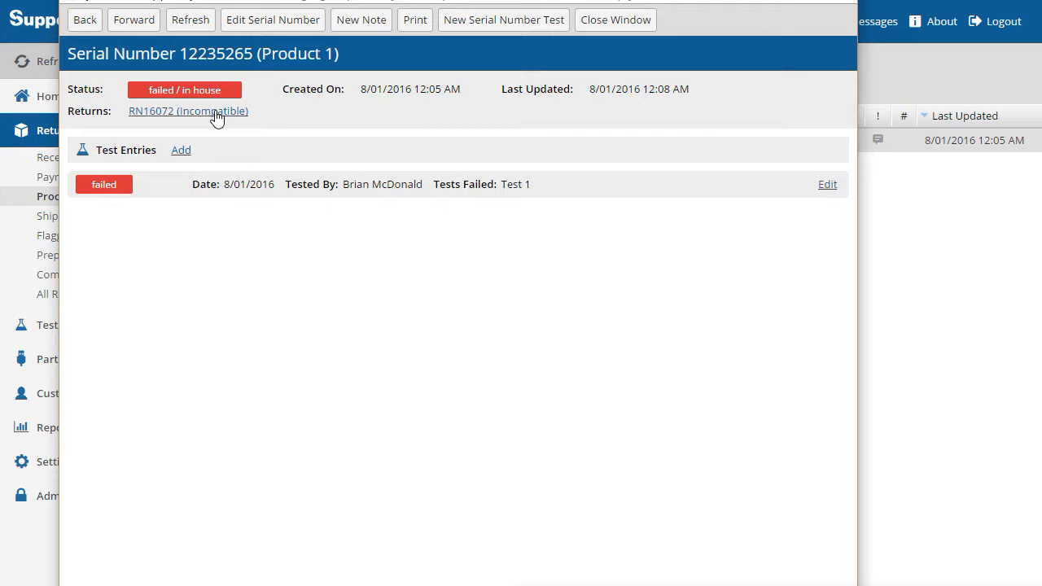
Return to RN16072's details from the serial 12235265 page.
left_click(189, 111)
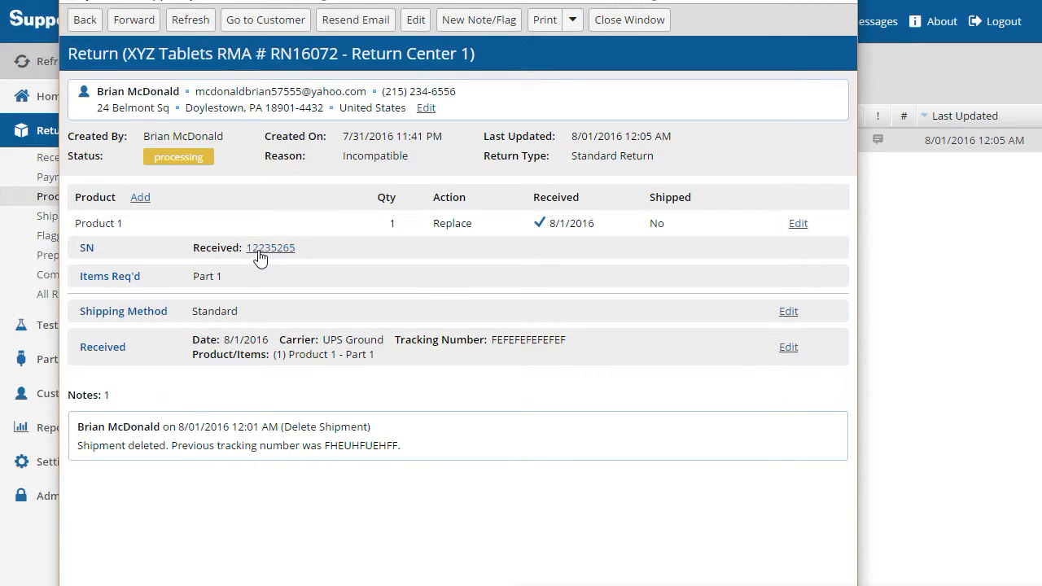
mouse_move(569, 270)
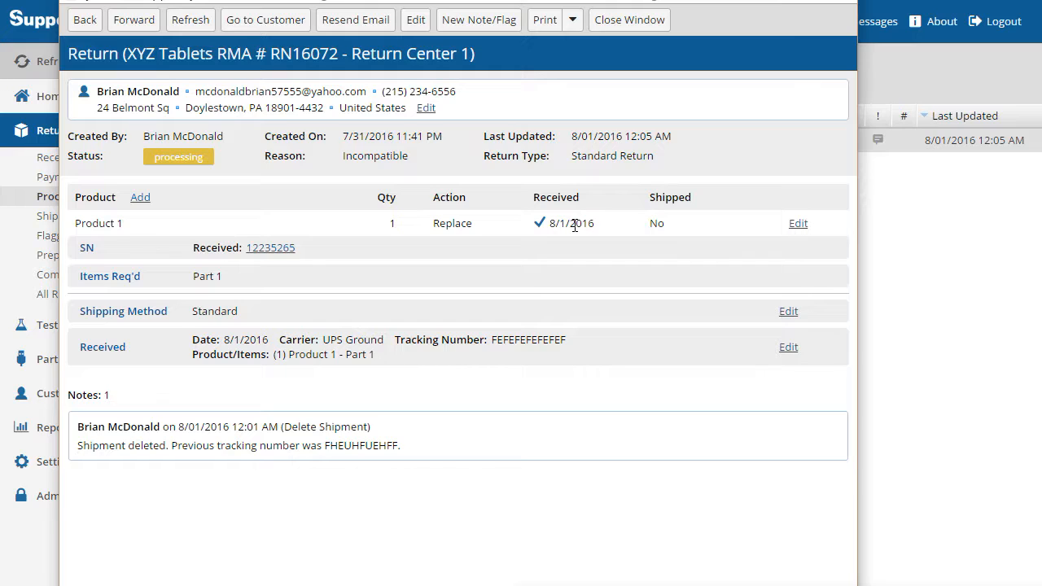
mouse_move(547, 192)
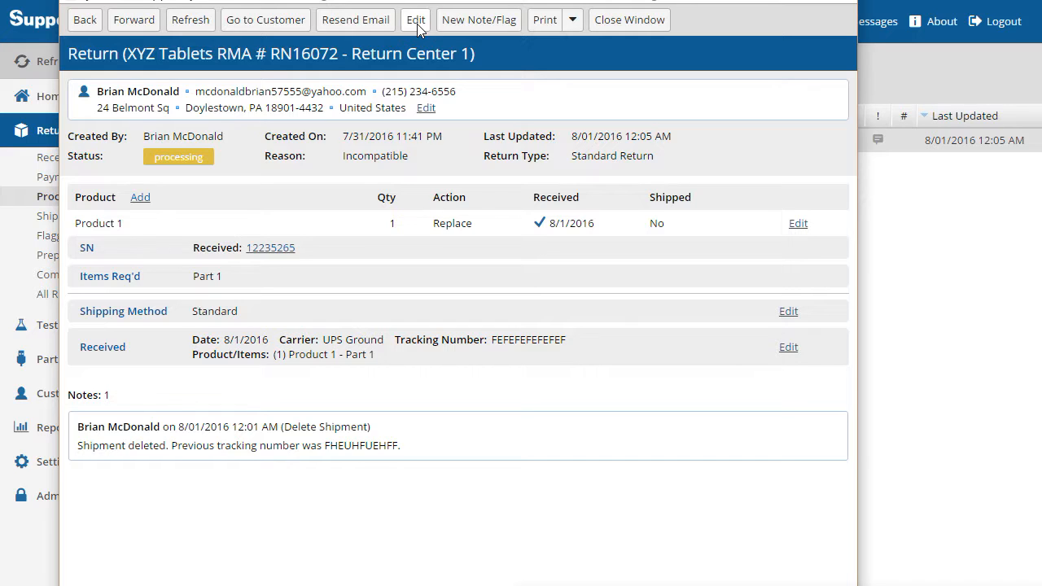
Set RN16072's status to Shipping, save, and show it in the Shipping returns list.
left_click(415, 19)
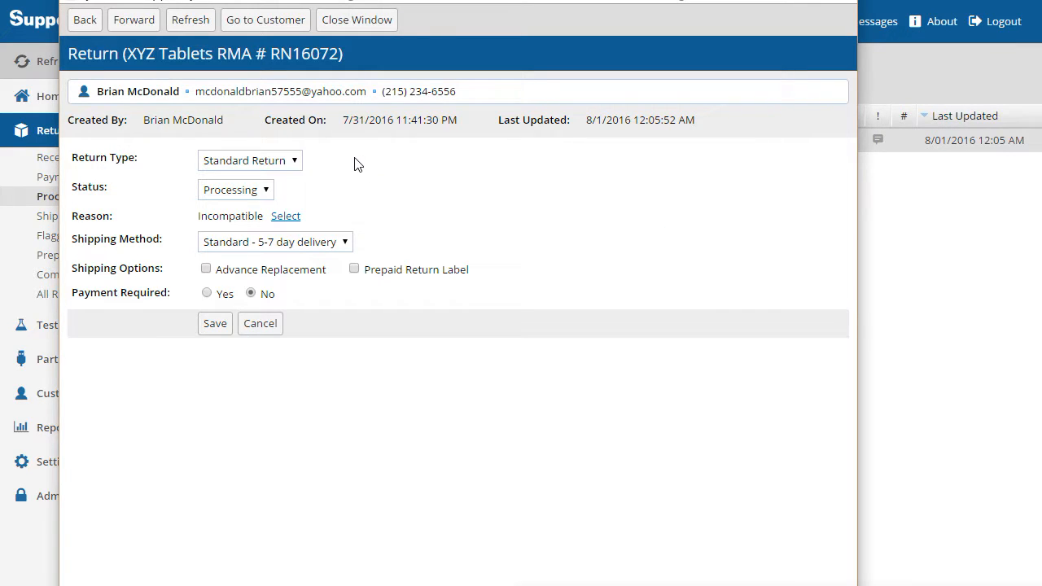
left_click(235, 189)
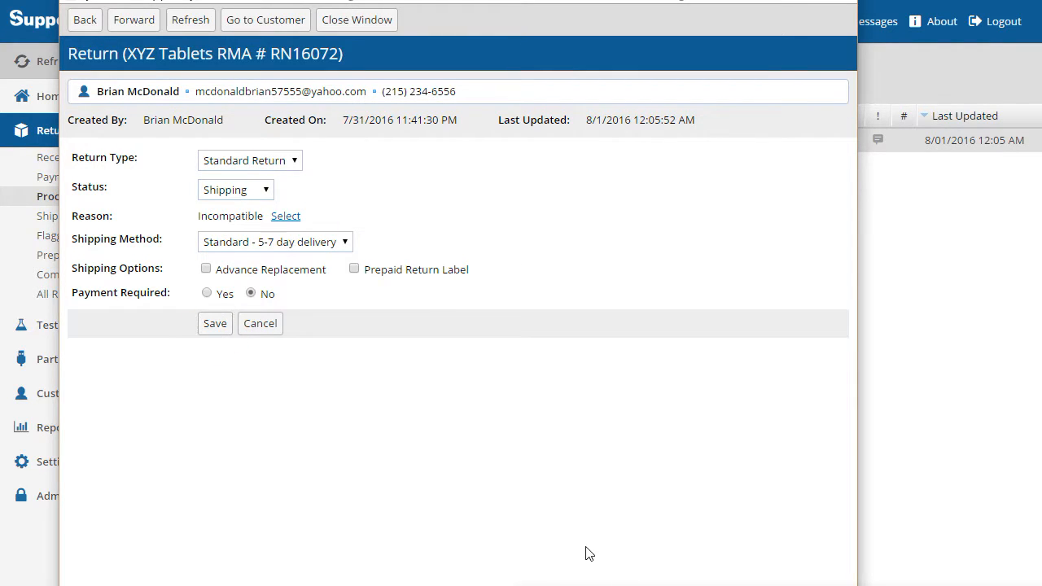
left_click(215, 322)
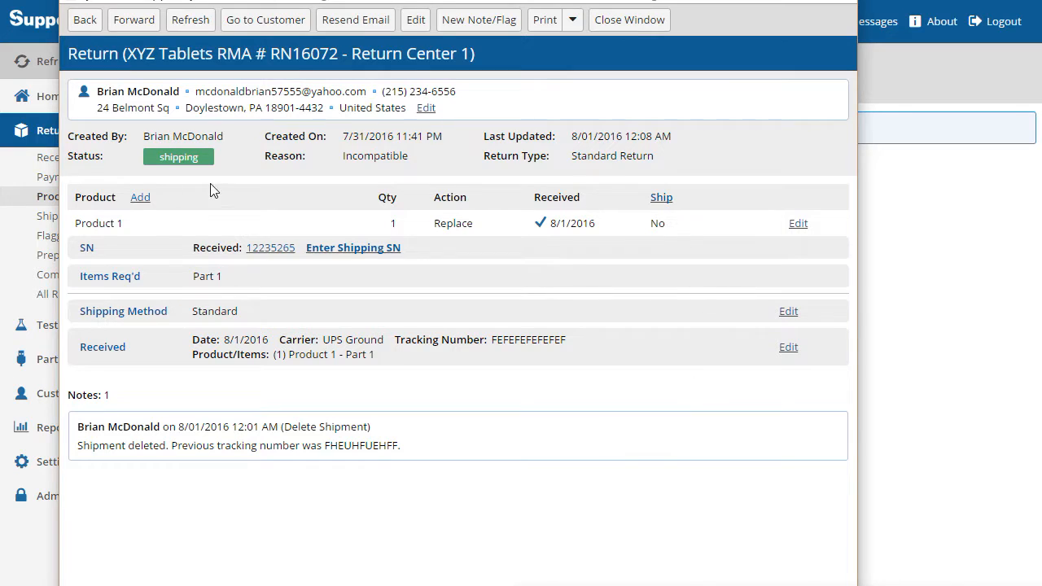
mouse_move(365, 192)
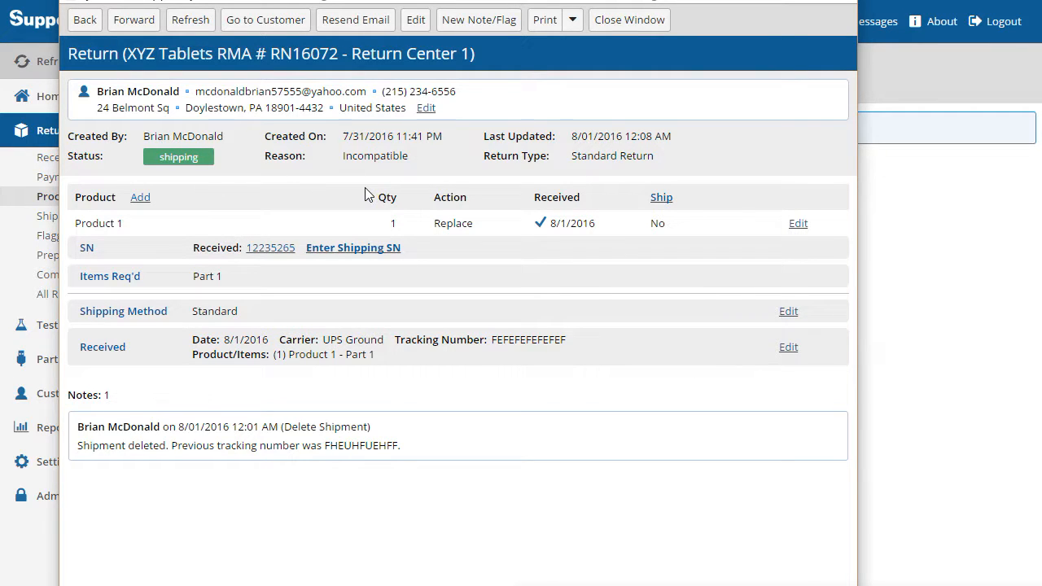
mouse_move(627, 45)
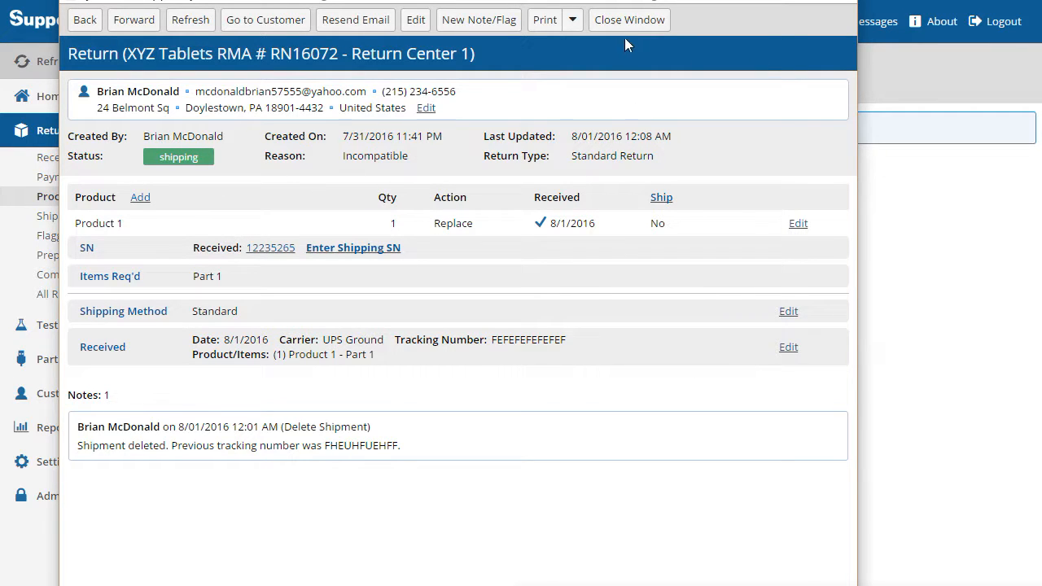
left_click(628, 20)
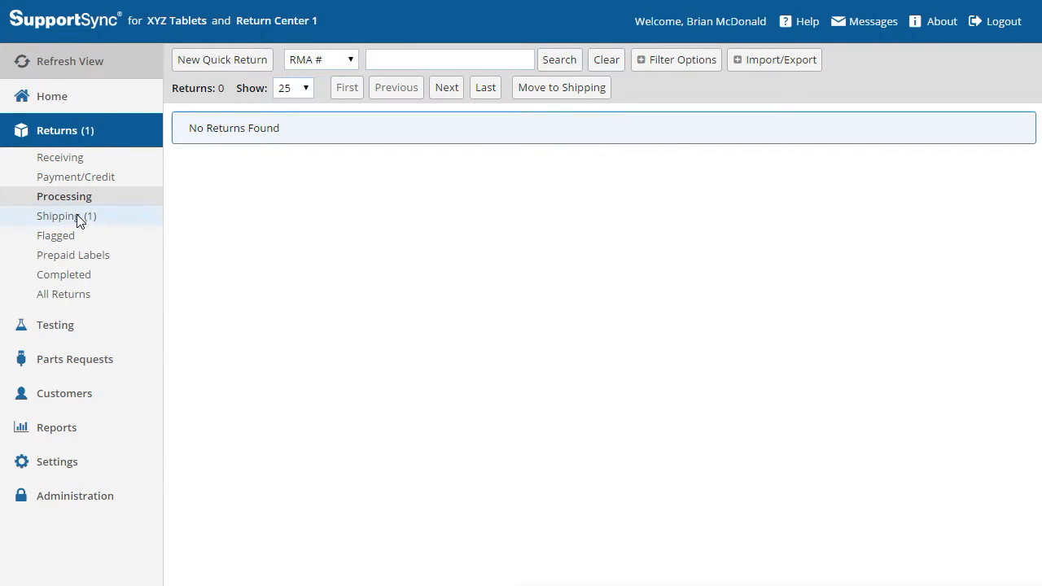
left_click(67, 215)
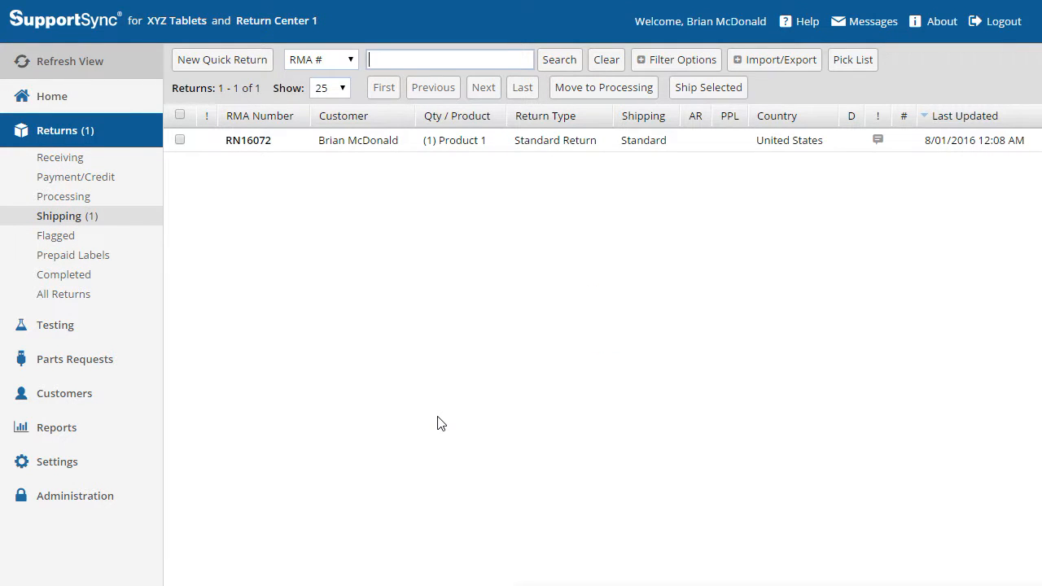